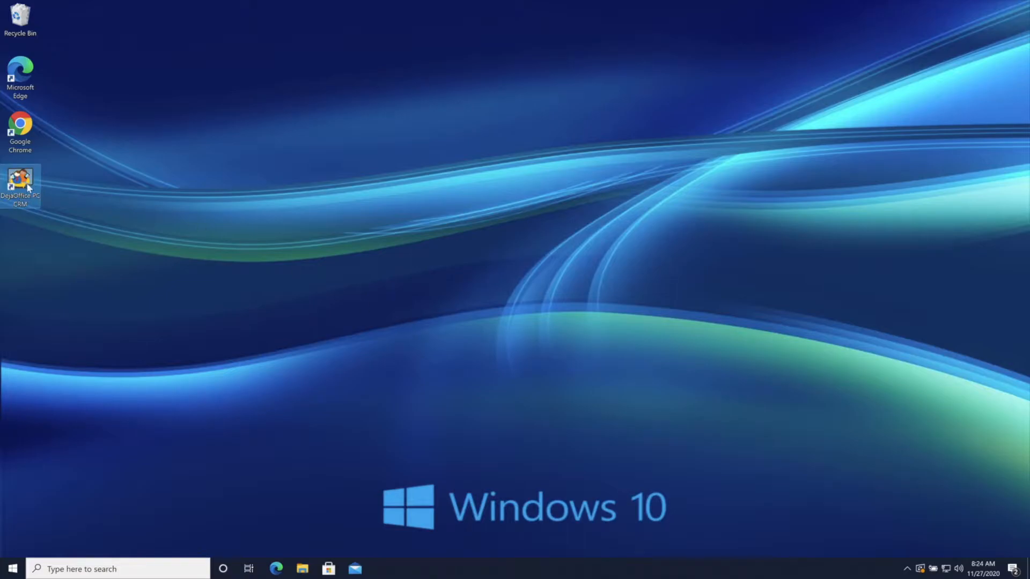
Launch DejaOffice PC CRM, sign in to the shared database and show the Contacts list
double_click(20, 177)
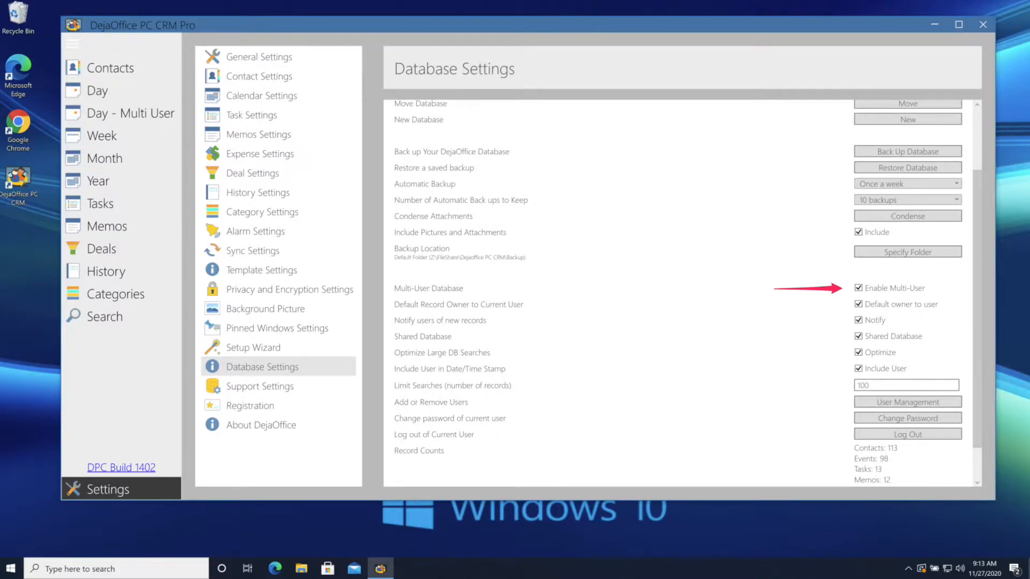
left_click(908, 401)
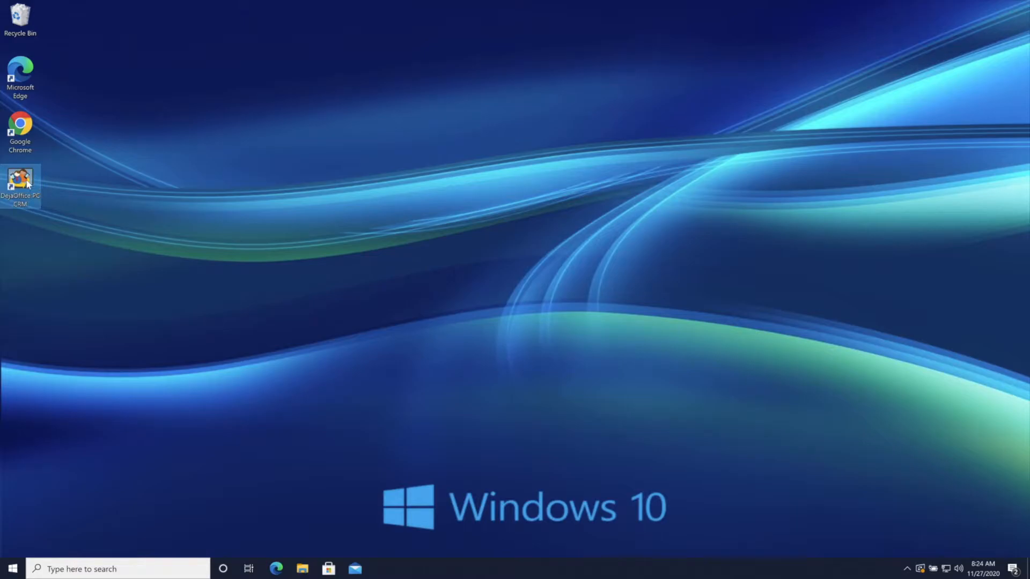
double_click(19, 177)
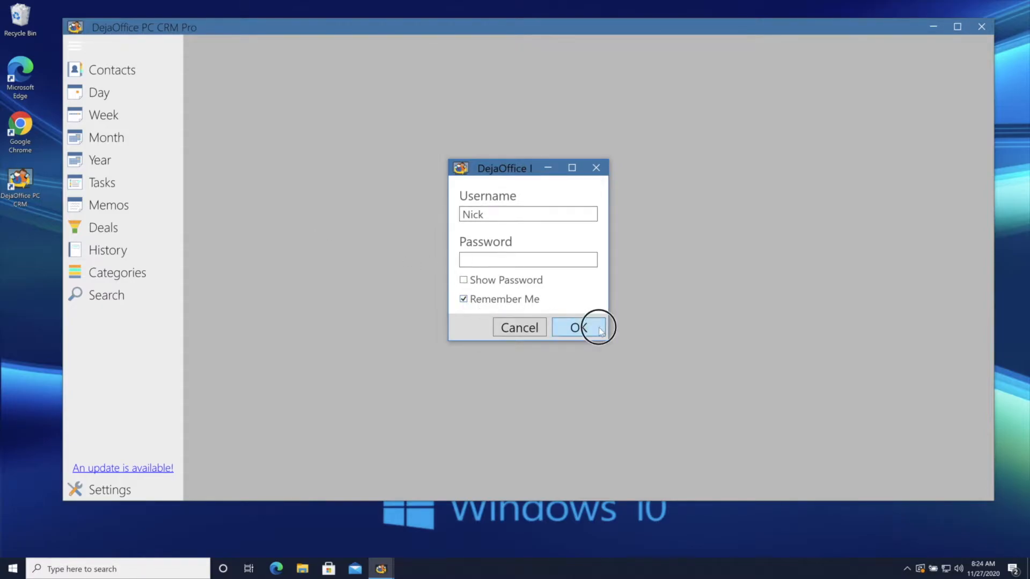
left_click(577, 327)
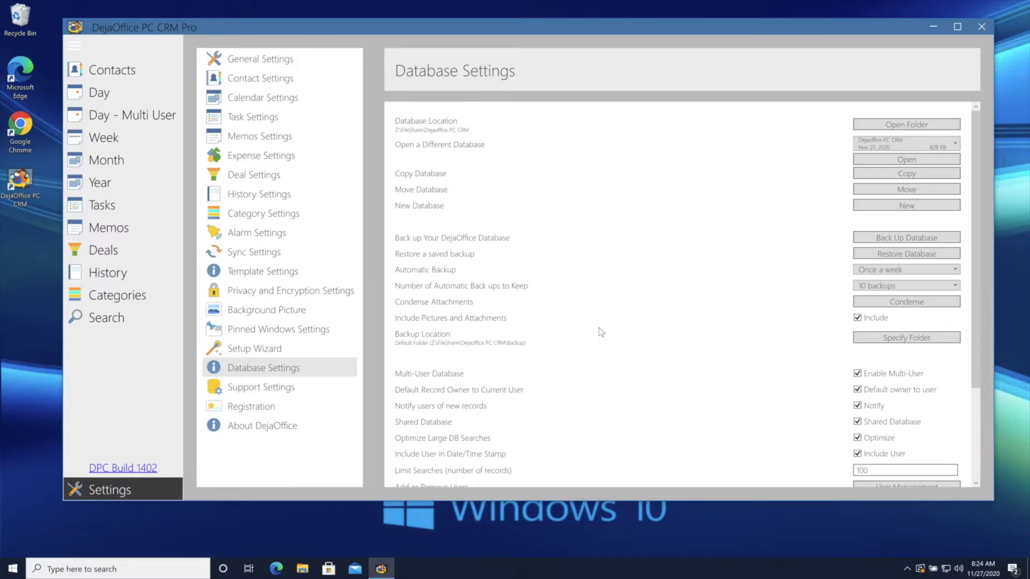
left_click(112, 70)
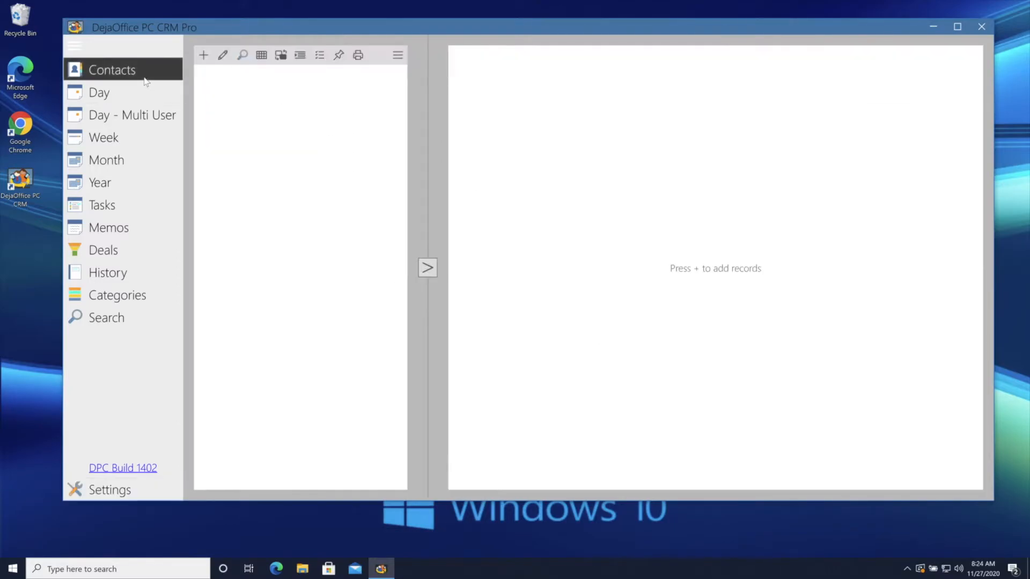
left_click(242, 55)
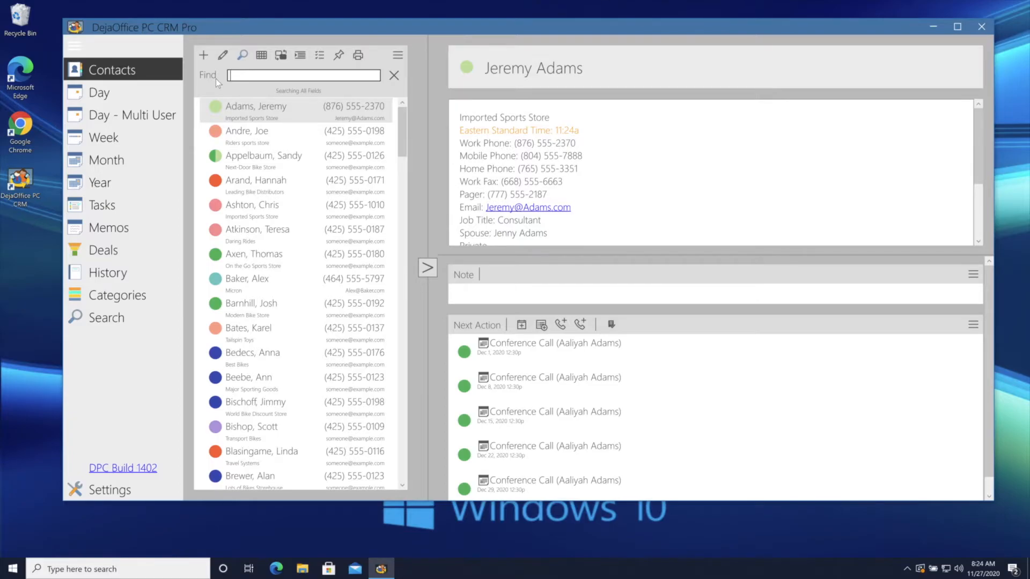
type("Mark")
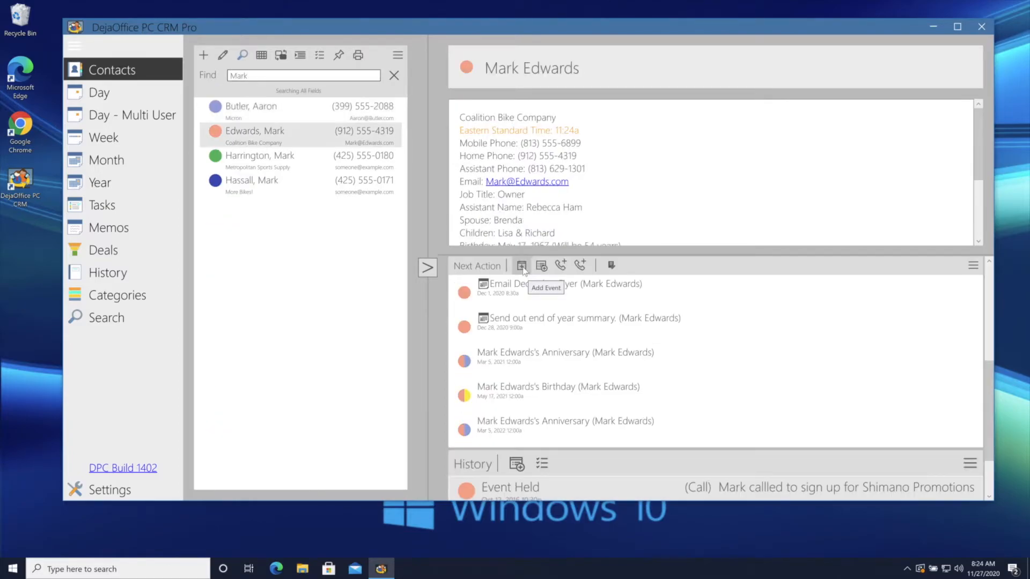
left_click(521, 265)
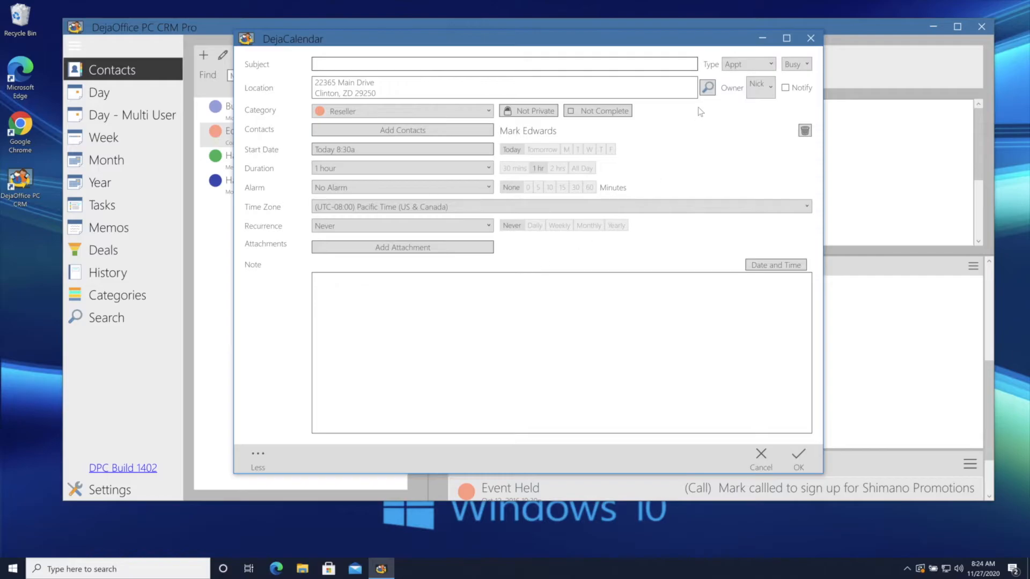
Save Mark's appointment 'Needs to discuss contract changes' today at 11:30 AM, owned by George
left_click(768, 87)
type("Needs to discuss contract changes")
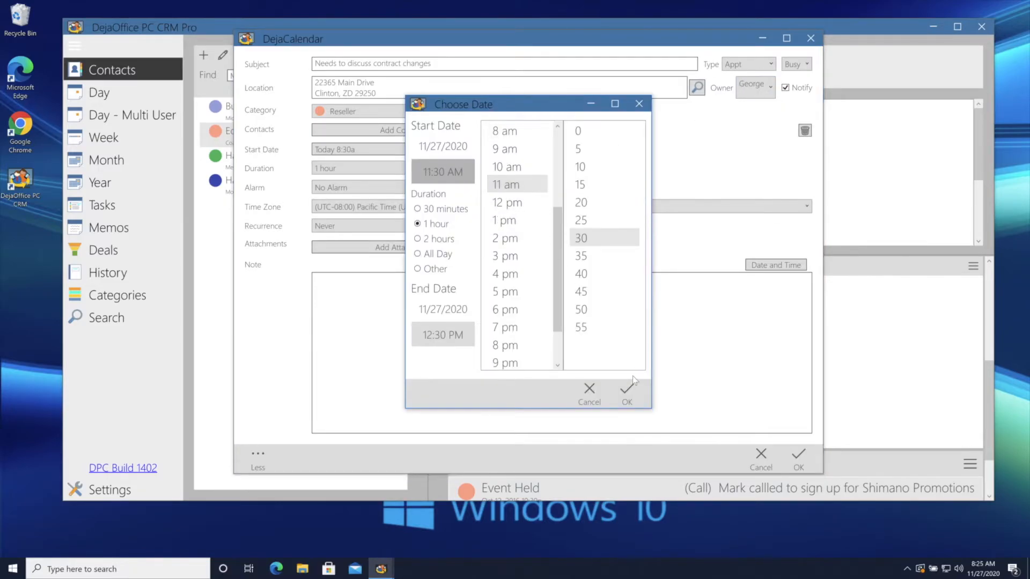
left_click(625, 393)
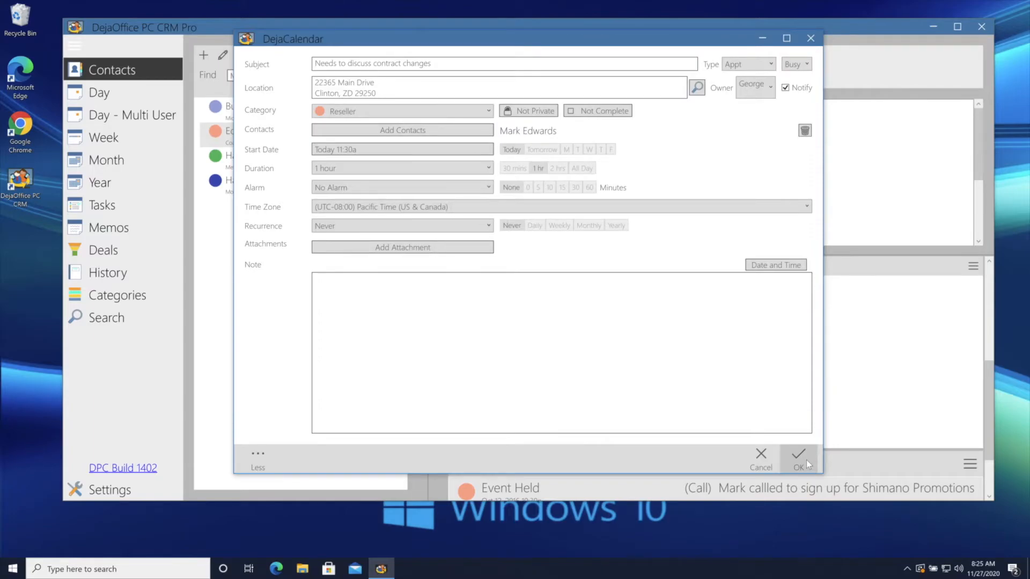
left_click(798, 458)
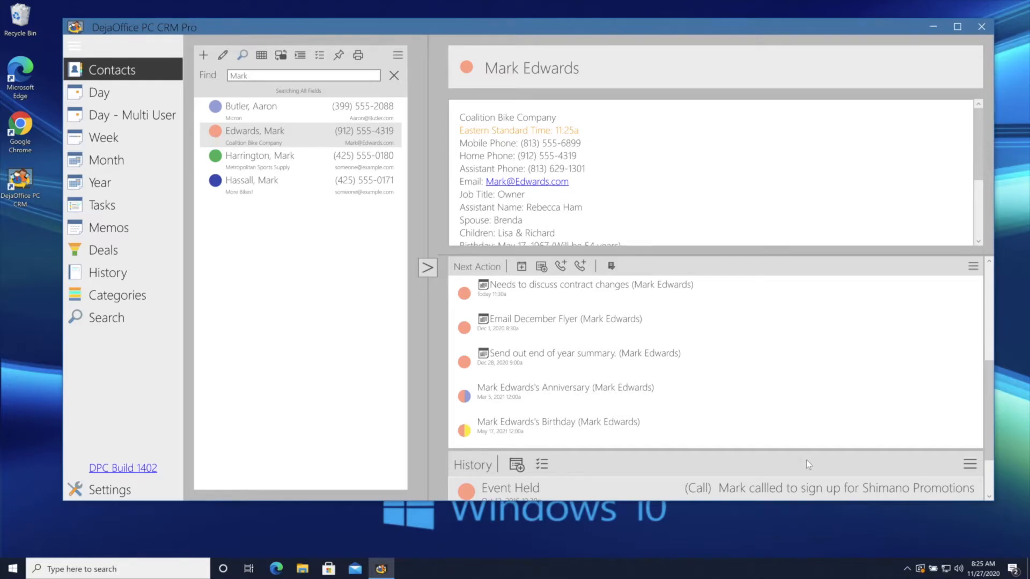
mouse_move(131, 115)
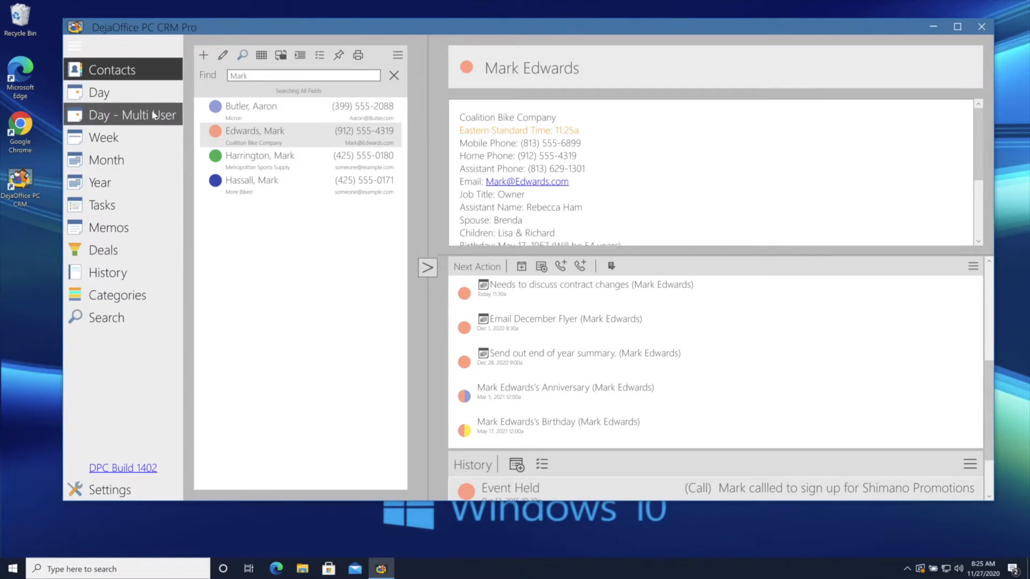
Show the multi-user day calendar and hide Nick, Richard, Beverly and Debbie from the user selection
left_click(131, 114)
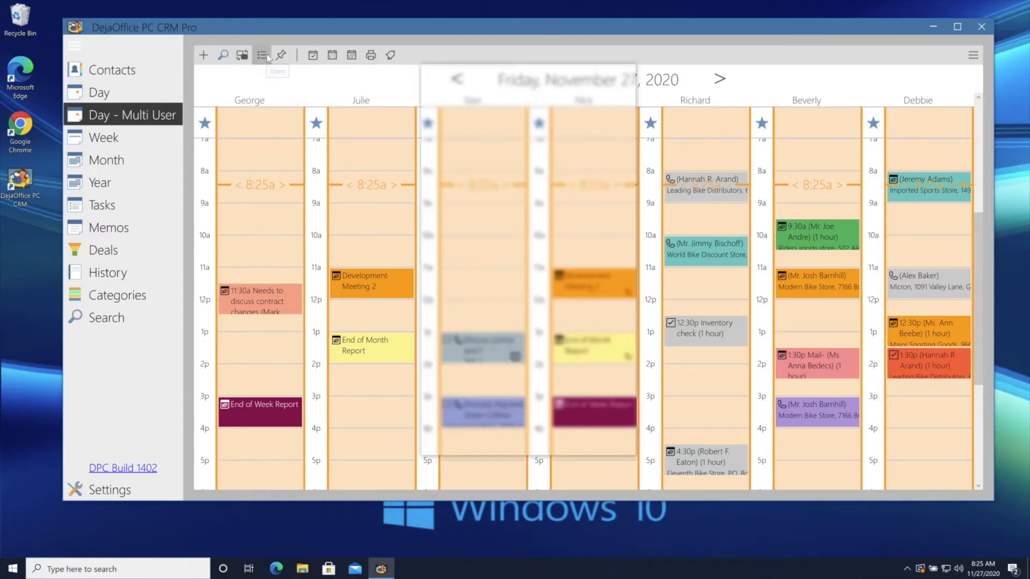
left_click(262, 55)
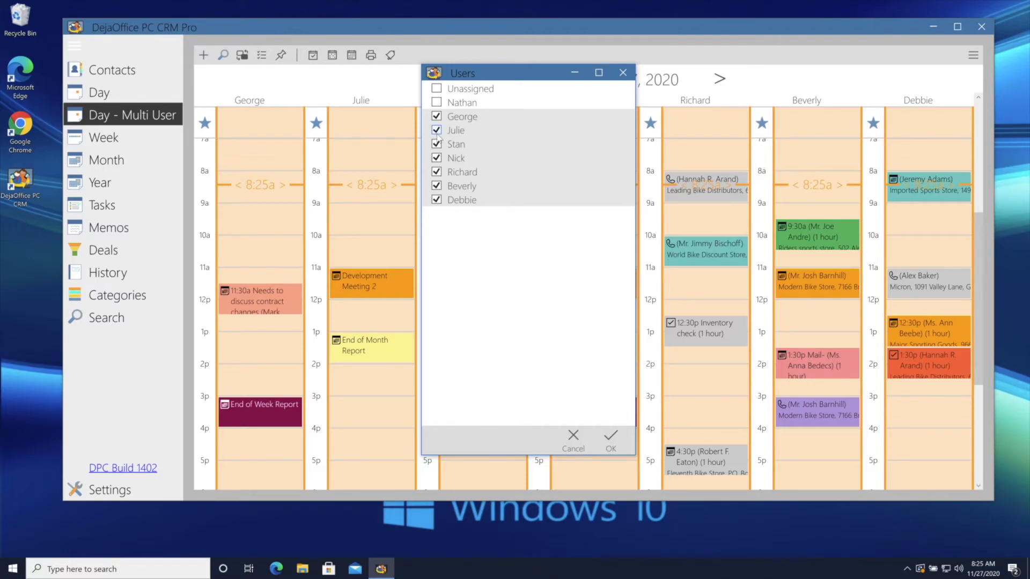
left_click(436, 158)
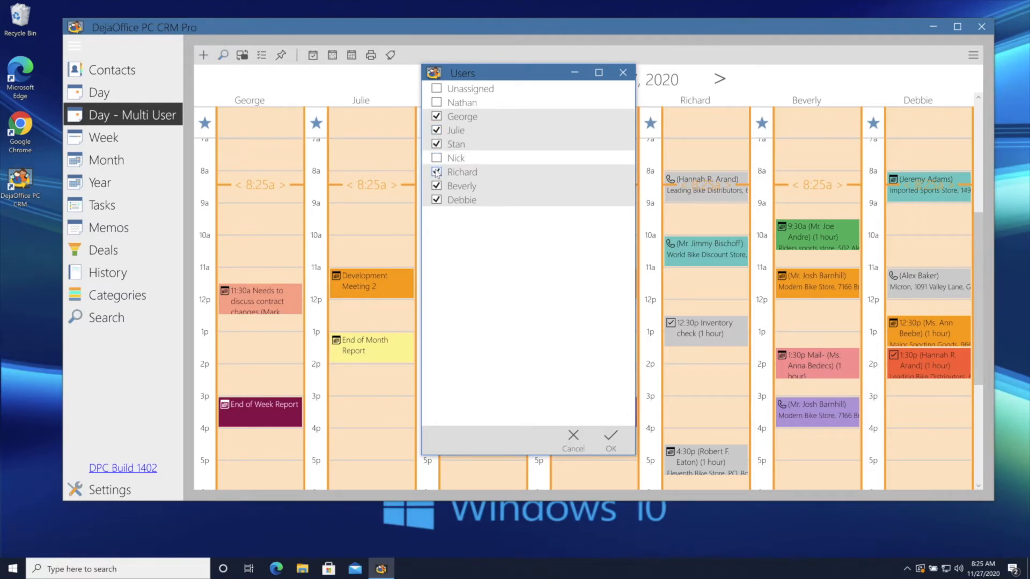
left_click(437, 171)
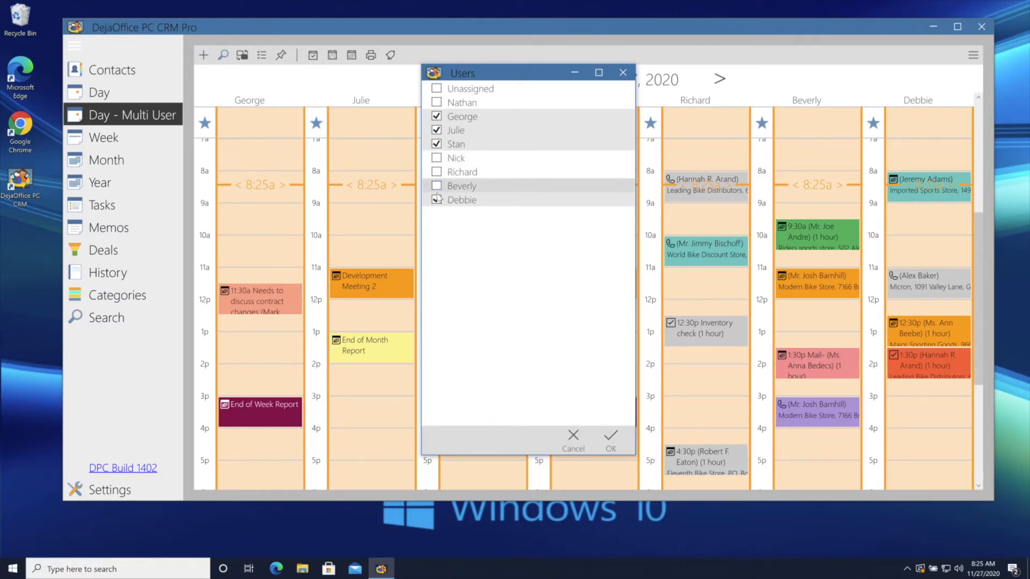
left_click(610, 438)
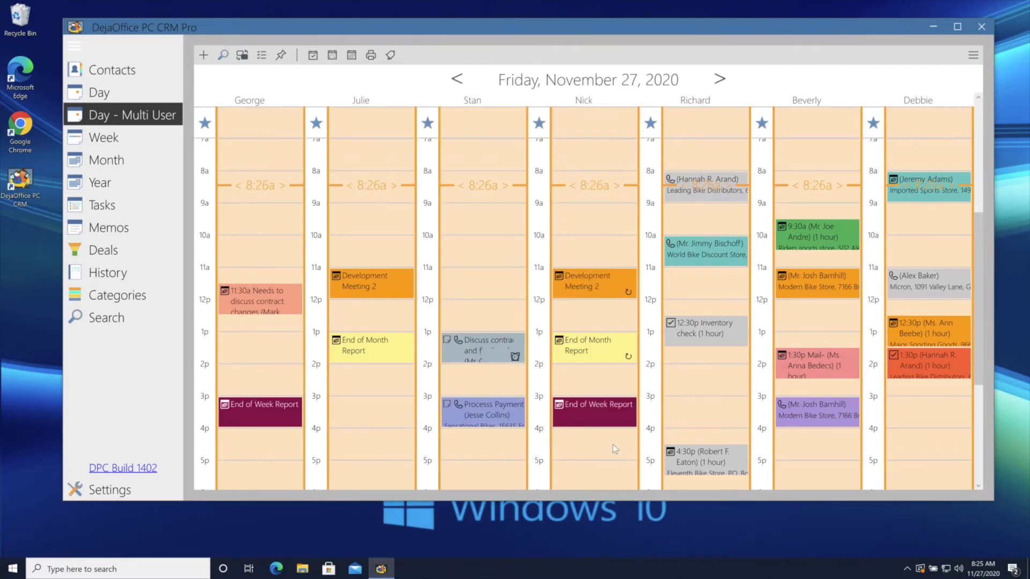
Show only George, Julie and Stan, and move Stan's 1 pm contract call to George
left_click(483, 344)
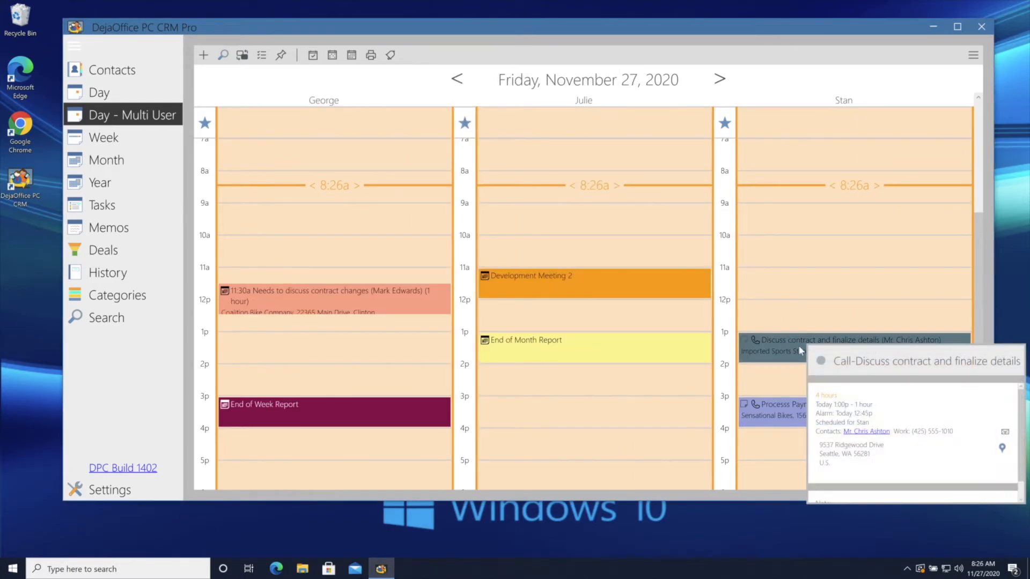
left_click(386, 347)
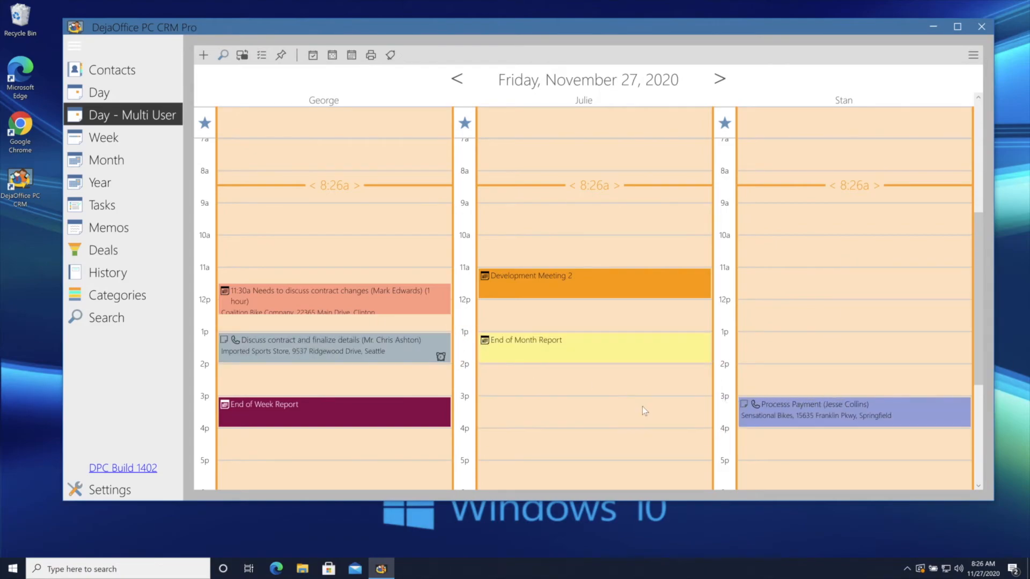
Switch through the week view to the November 2020 month calendar for the selected users
left_click(103, 137)
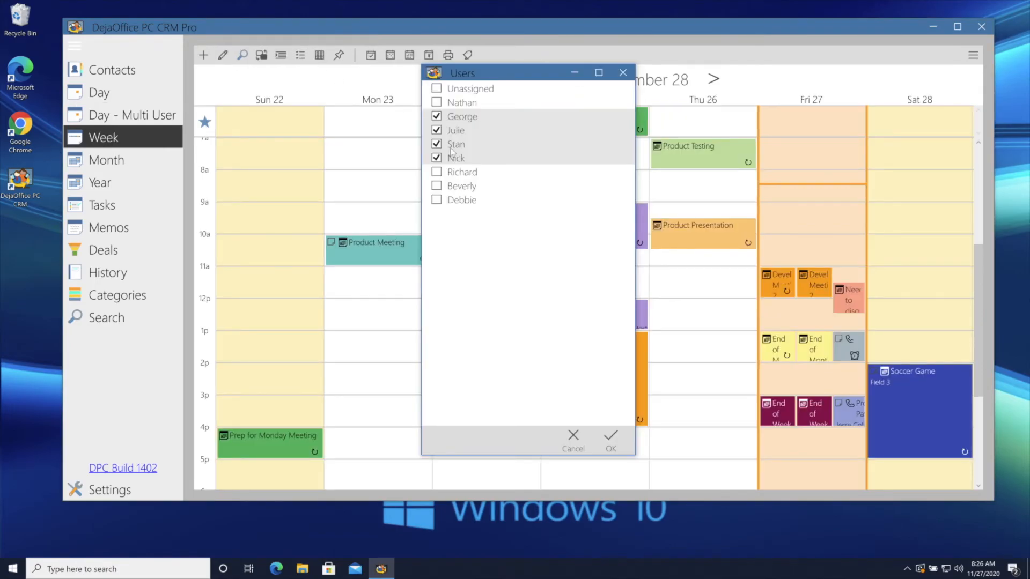
left_click(107, 160)
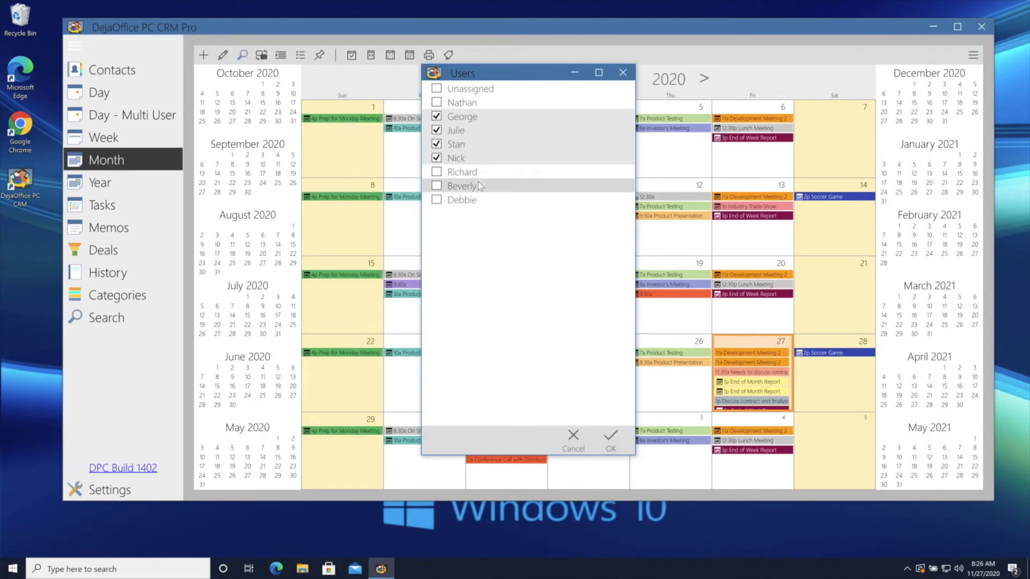
left_click(609, 440)
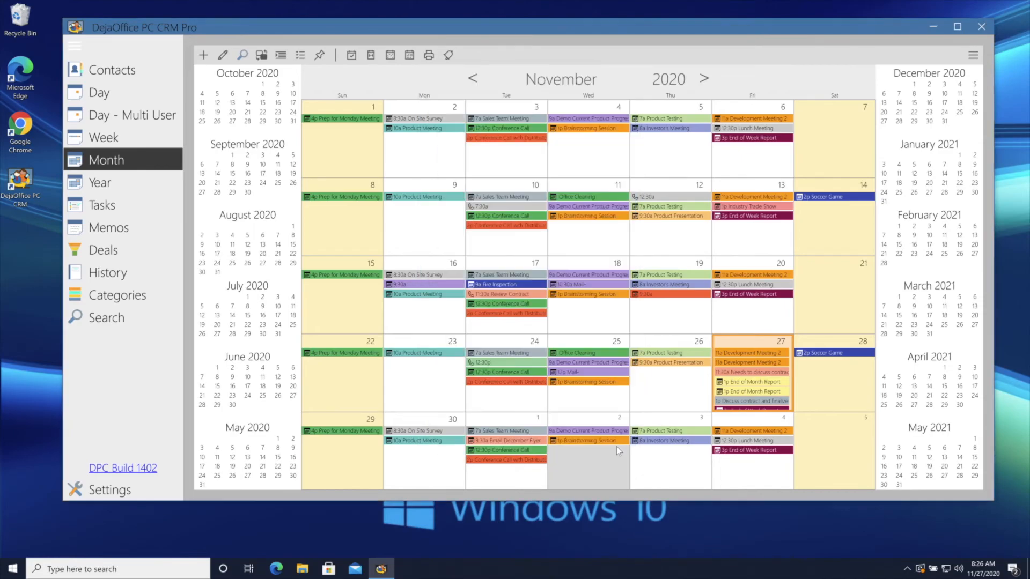